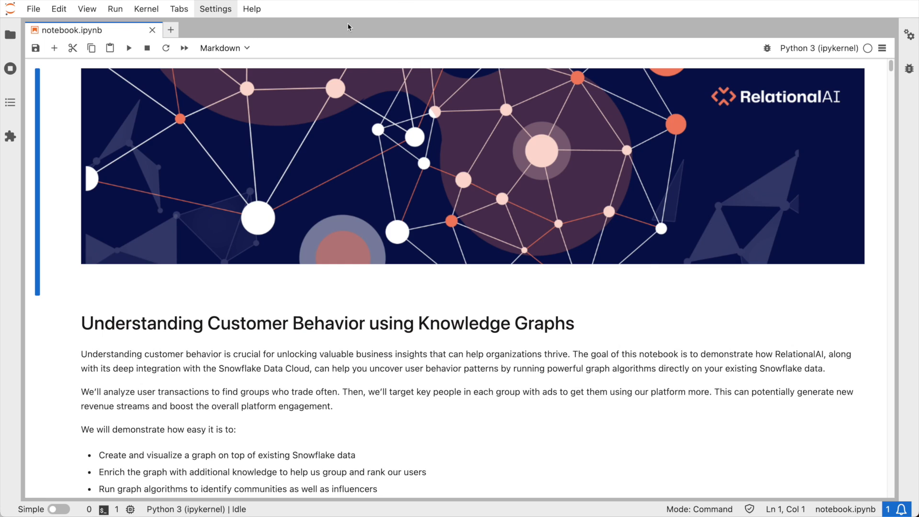
mouse_move(45, 178)
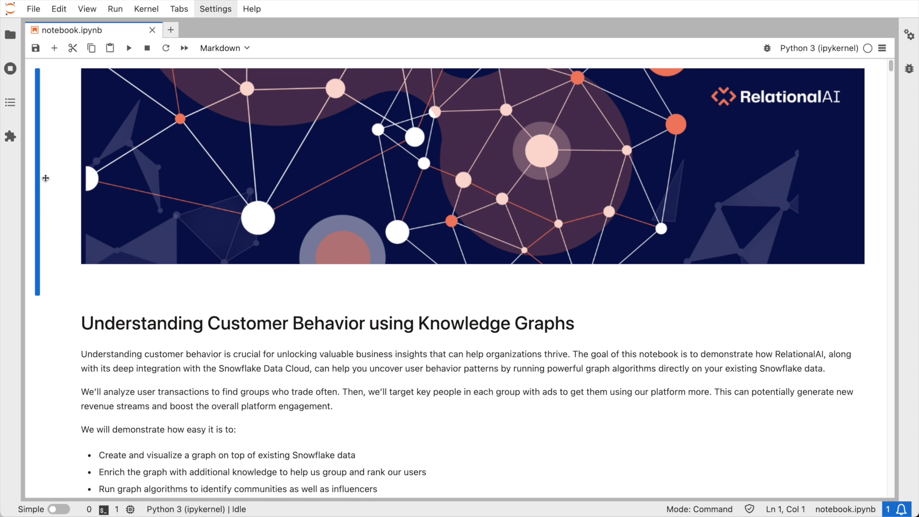
Execute the package imports and RawData cells so the Snowflake transactions load into the money_trail model.
scroll("down", 3)
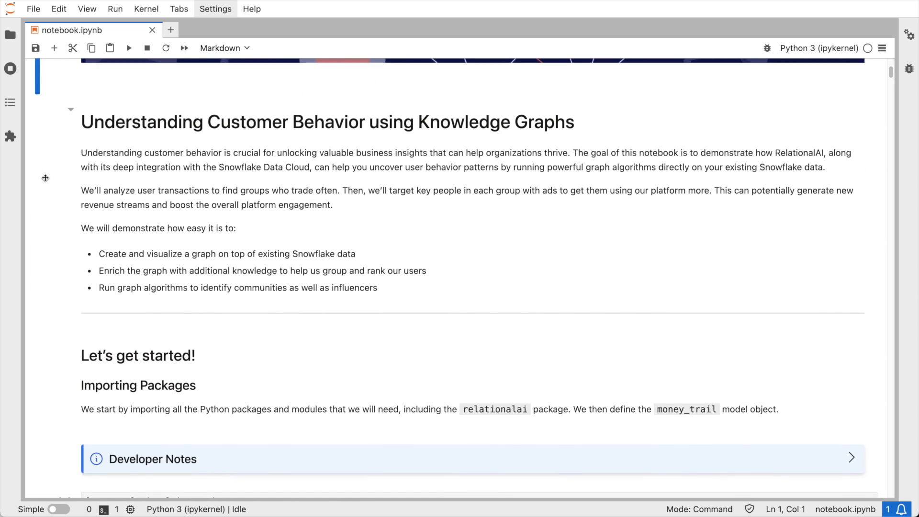
scroll("down", 3)
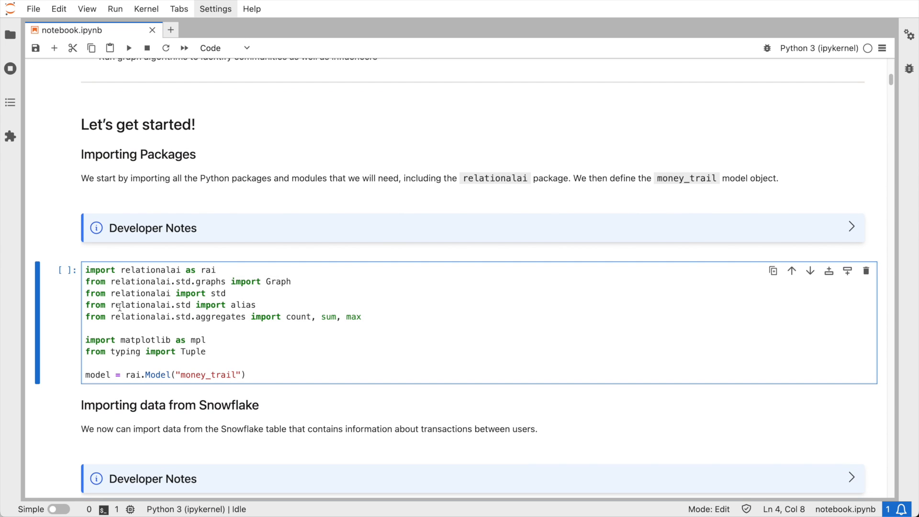
left_click(129, 48)
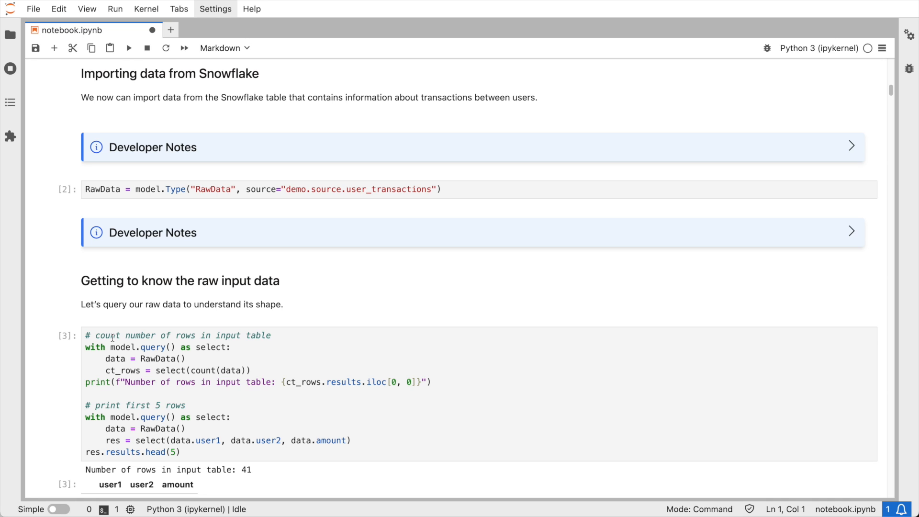
Run the 41-row raw-data preview, define User and Transaction types, and weave RawData into them.
scroll("down", 3)
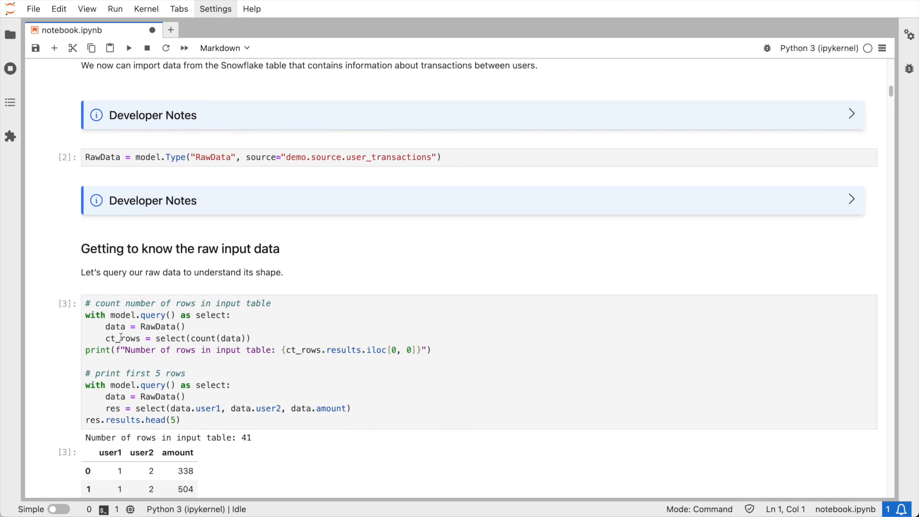
scroll("down", 3)
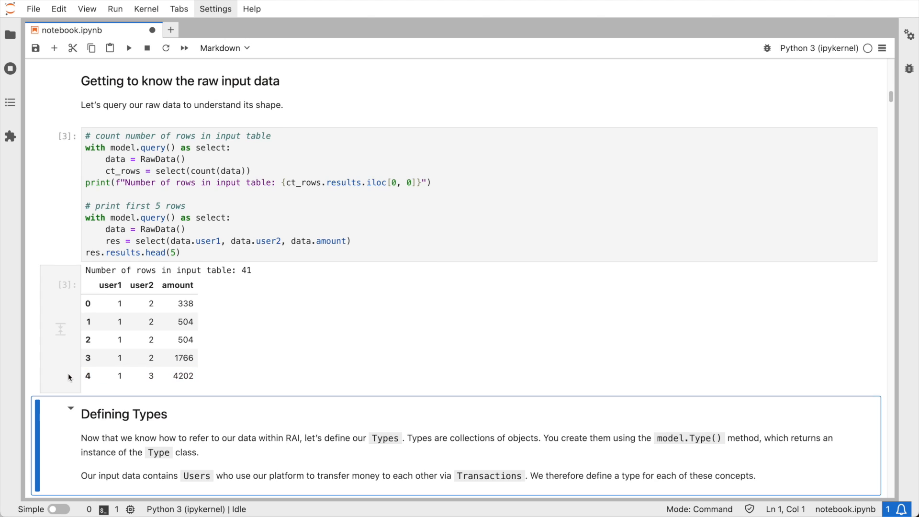
scroll("down", 3)
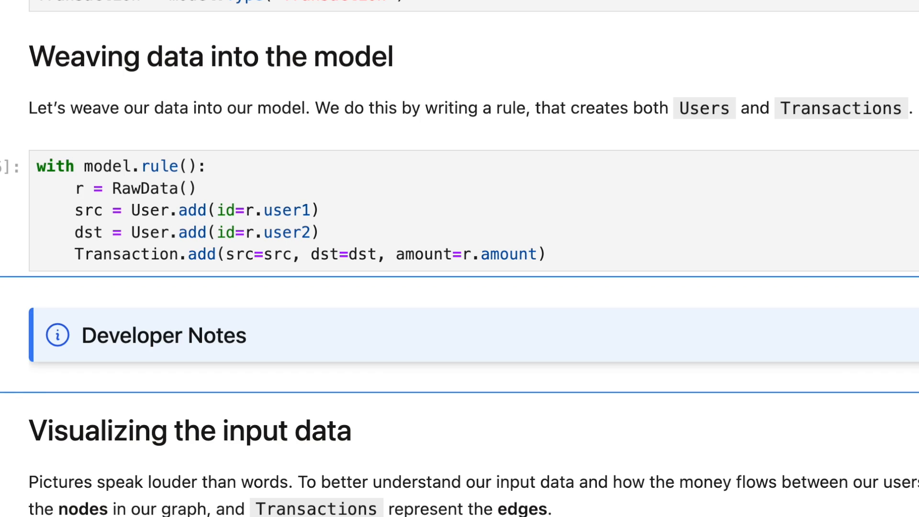
Execute the input_graph cell to render users linked by their transactions.
scroll("up", 3)
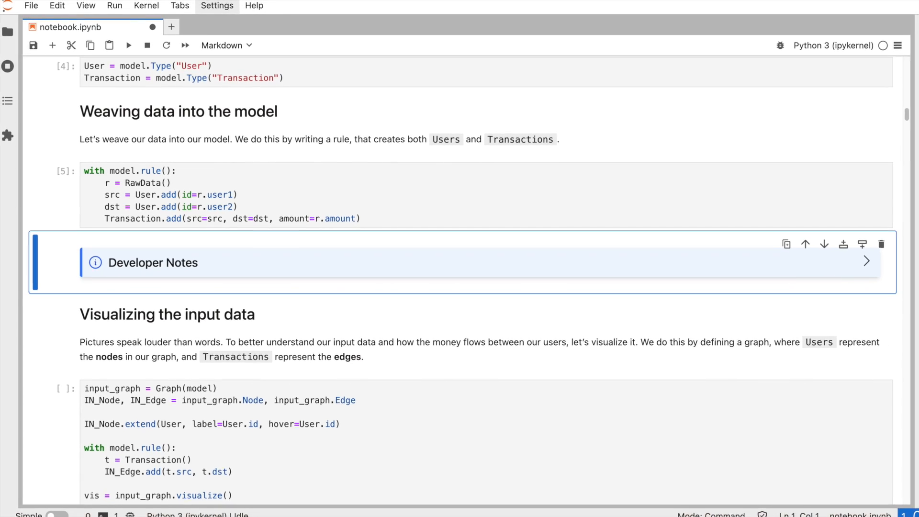
scroll("down", 3)
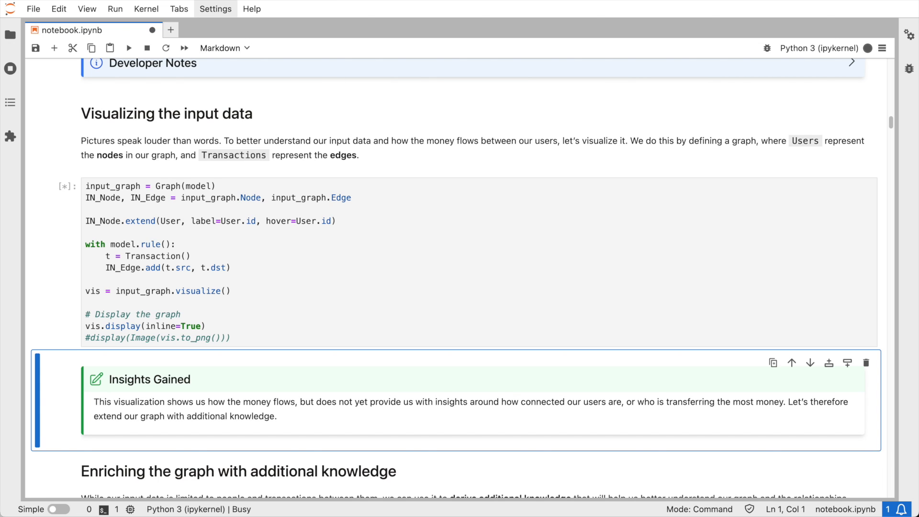
left_click(128, 47)
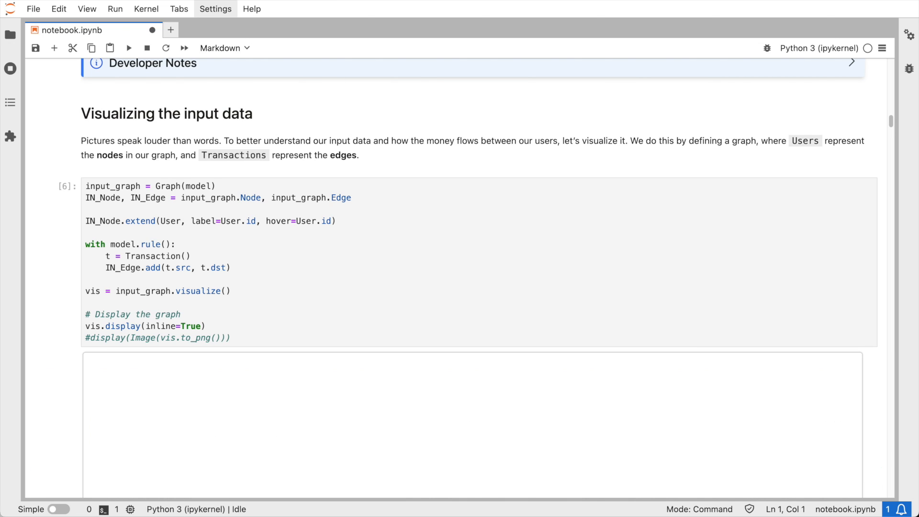
left_click(128, 47)
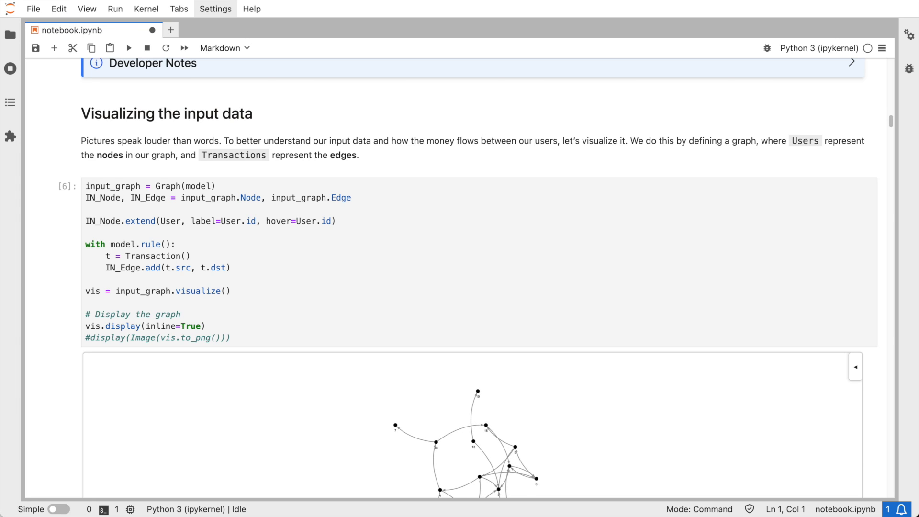
Move down to the 'Enriching the graph with additional knowledge' section.
scroll("down", 3)
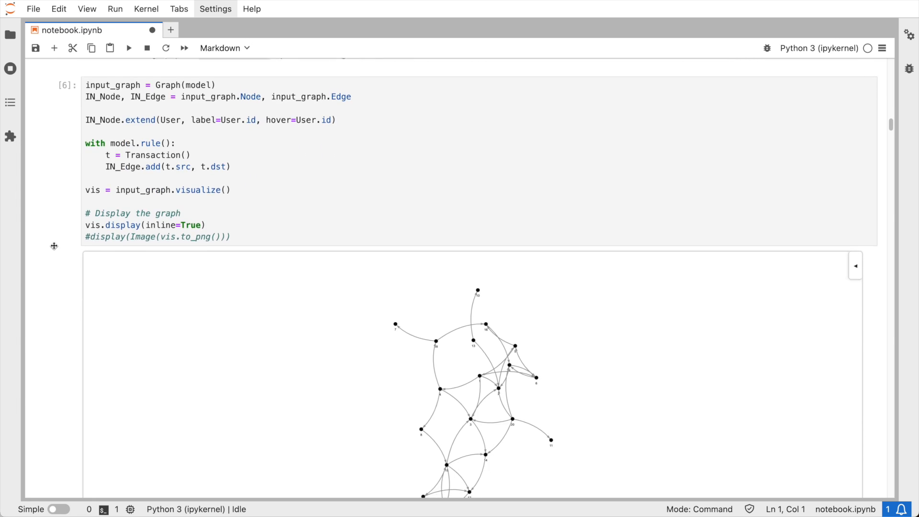
scroll("down", 3)
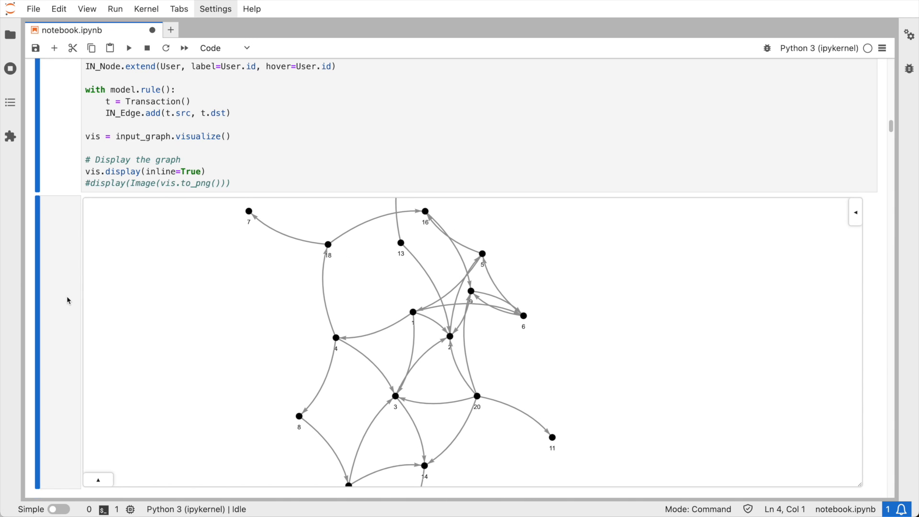
scroll("down", 3)
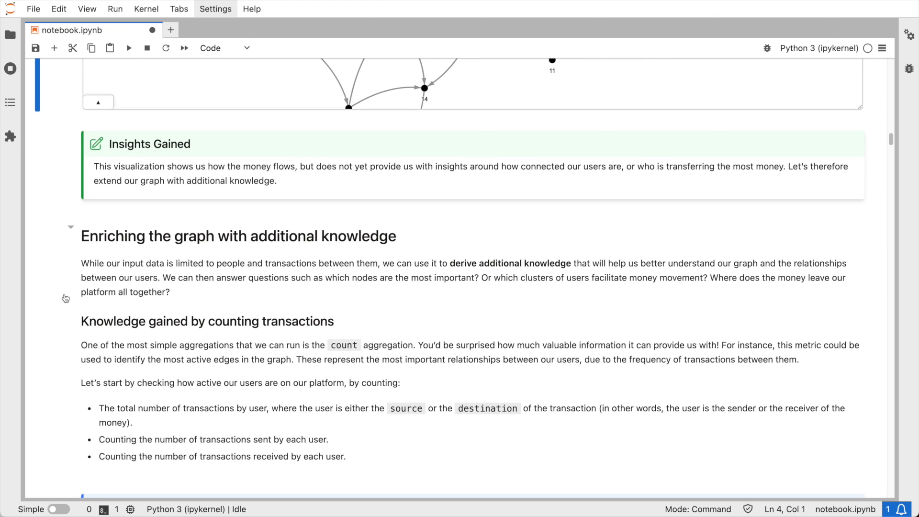
scroll("down", 3)
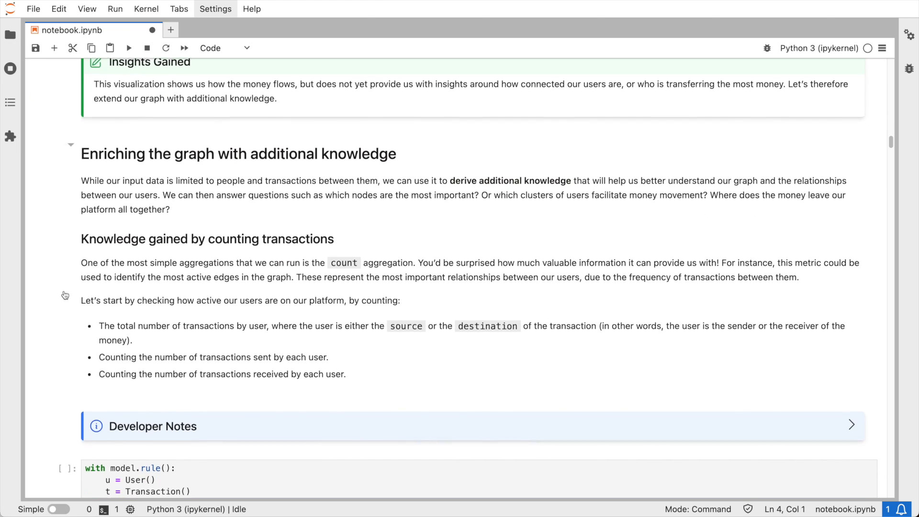
Advance past the per-user sent/received counts to the receiver–sender count cell.
scroll("down", 3)
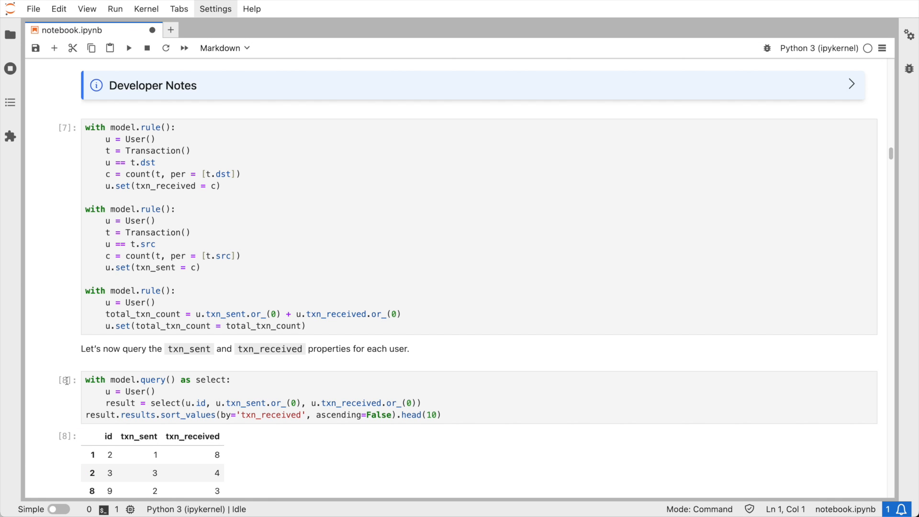
scroll("down", 3)
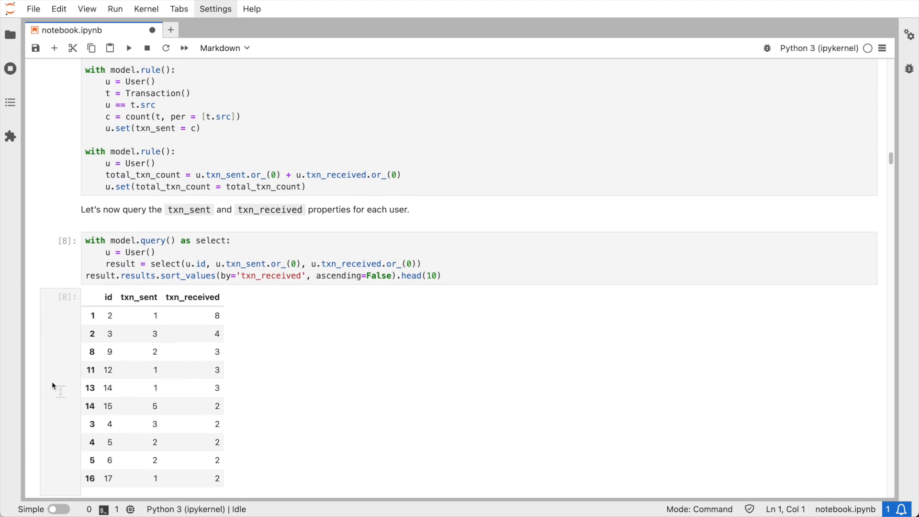
scroll("down", 3)
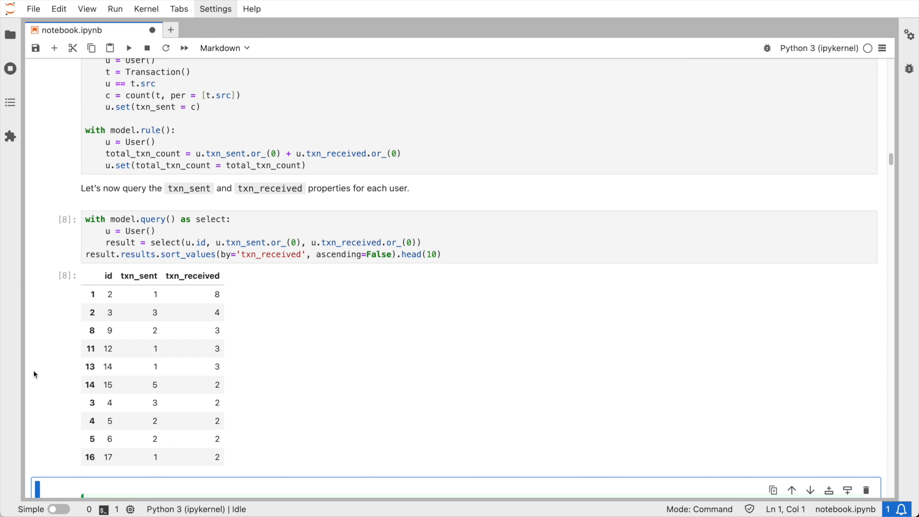
scroll("down", 3)
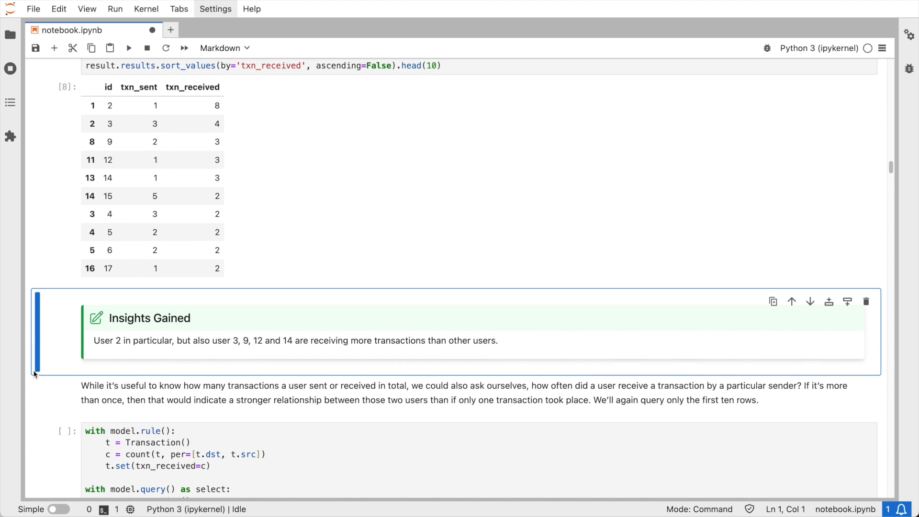
scroll("down", 3)
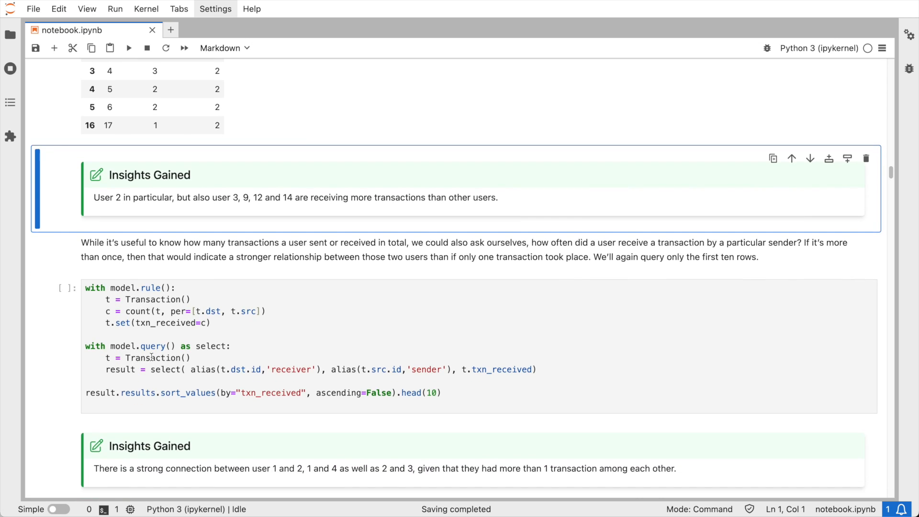
Run the receiver/sender/txn_received query showing the top ten pairs.
left_click(127, 48)
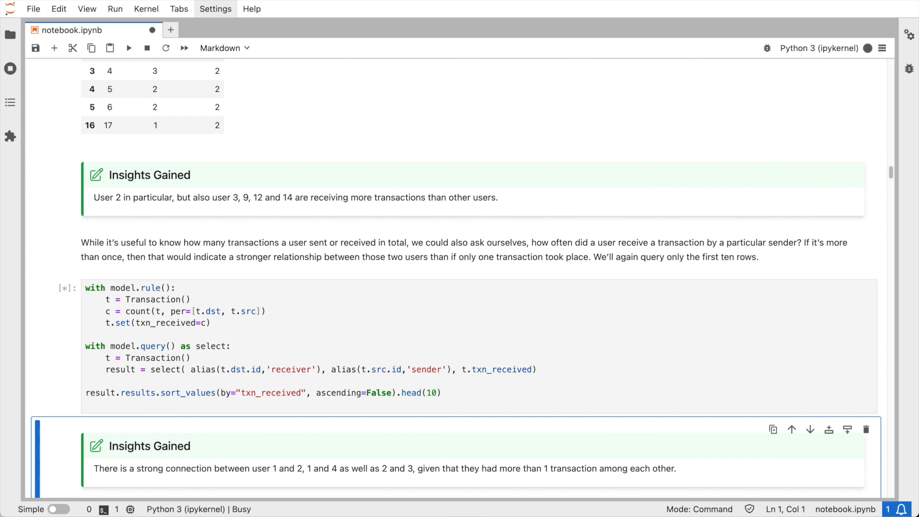
left_click(129, 48)
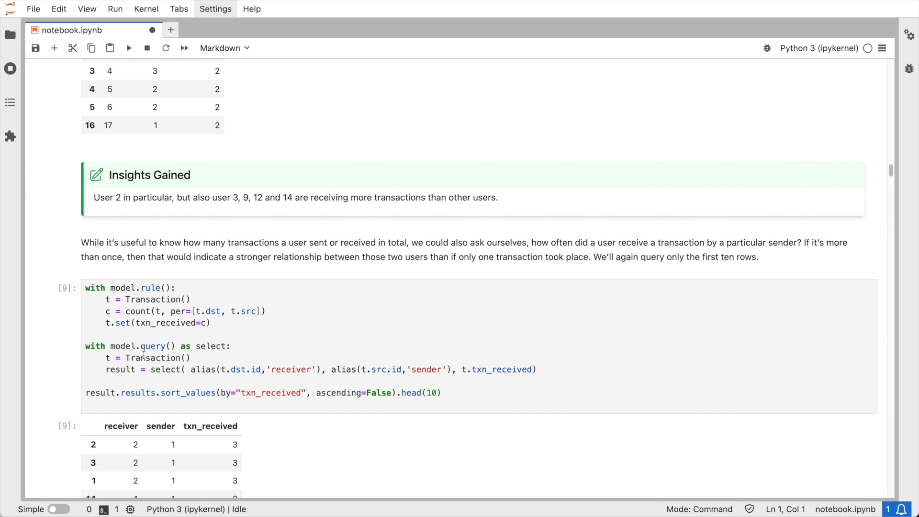
scroll("down", 3)
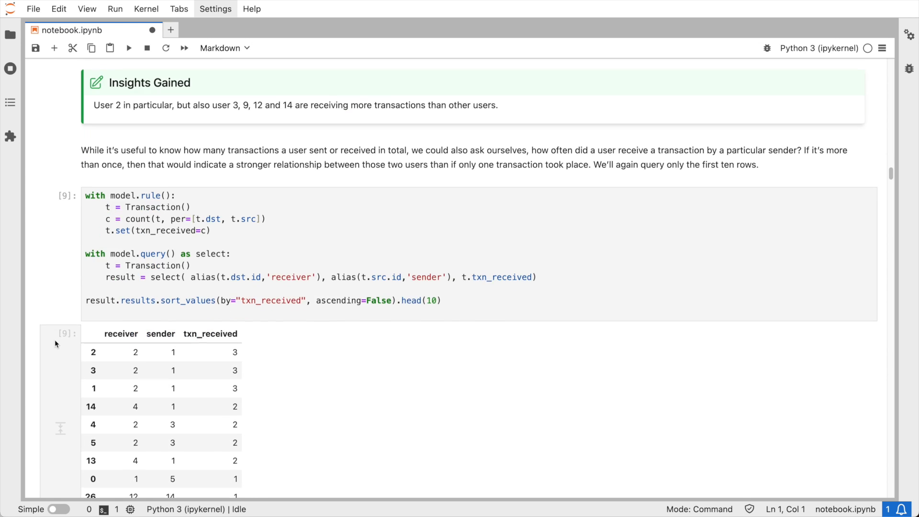
scroll("down", 3)
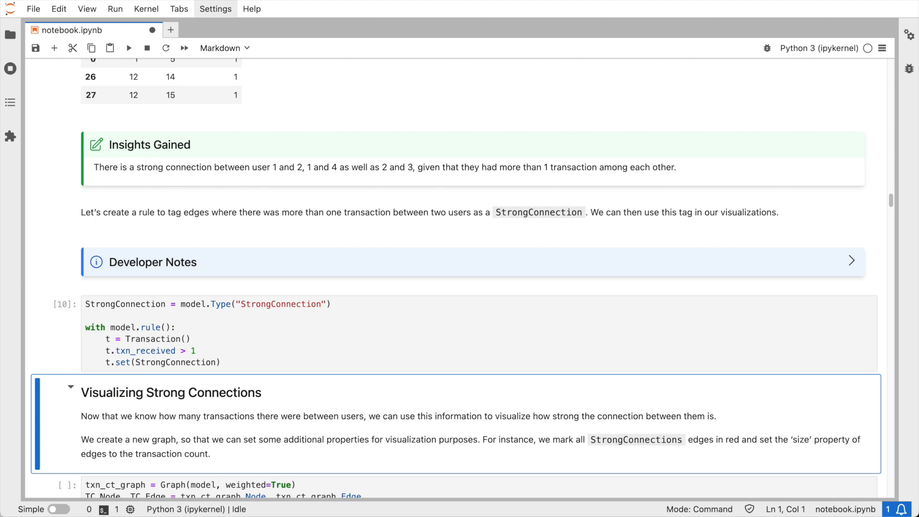
Run the StrongConnection rule and render txn_ct_graph with strong edges thick and red.
scroll("down", 3)
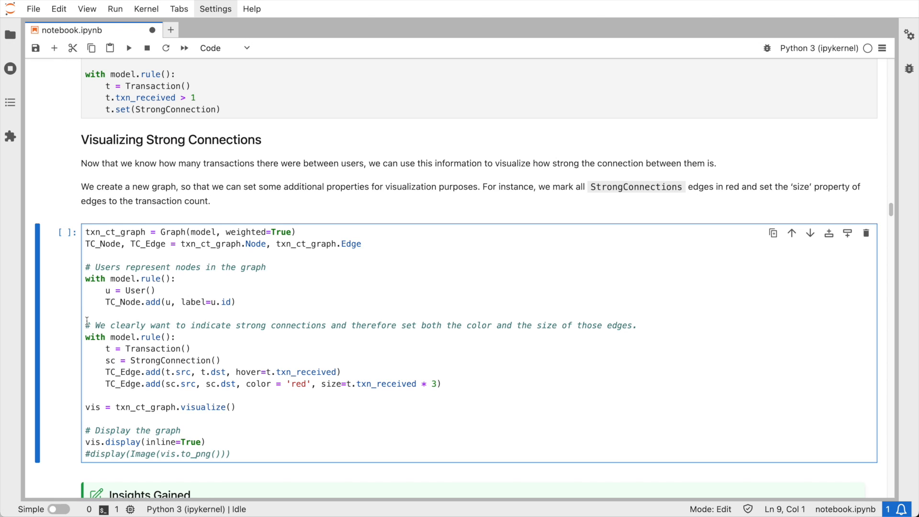
key("Shift+Enter")
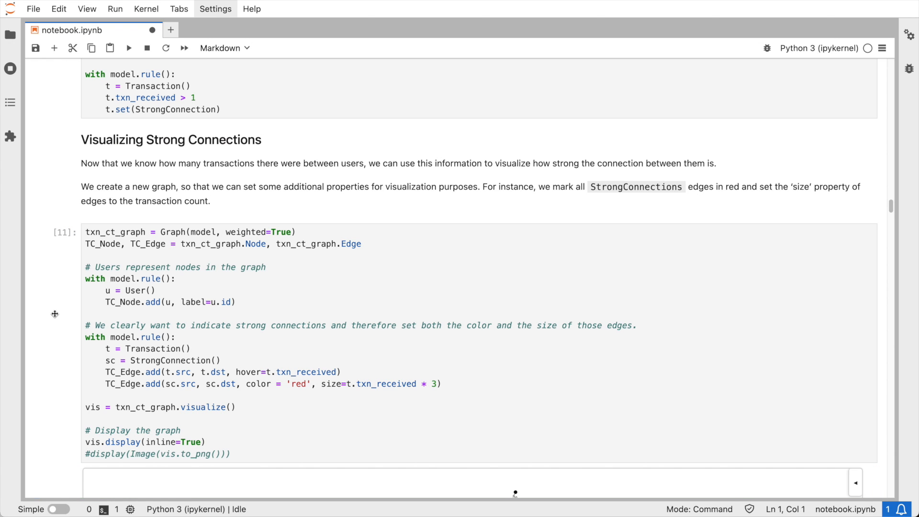
left_click(128, 48)
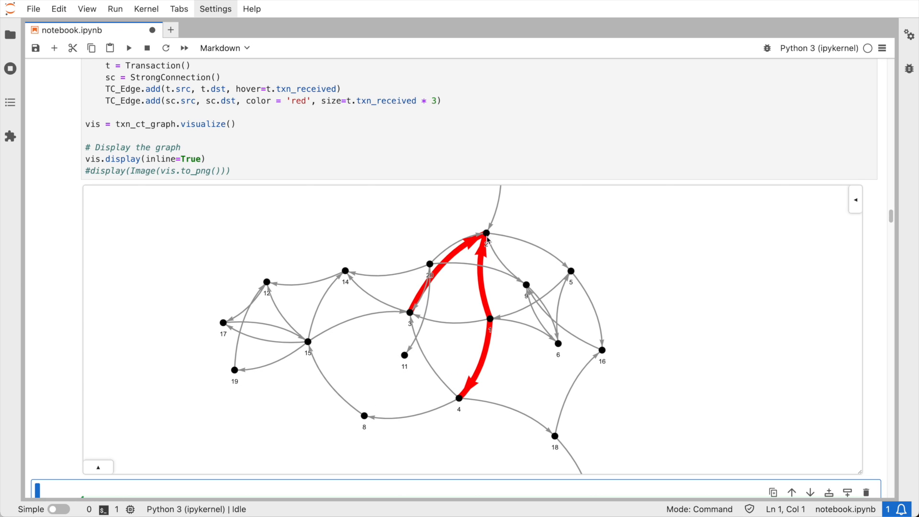
mouse_move(461, 408)
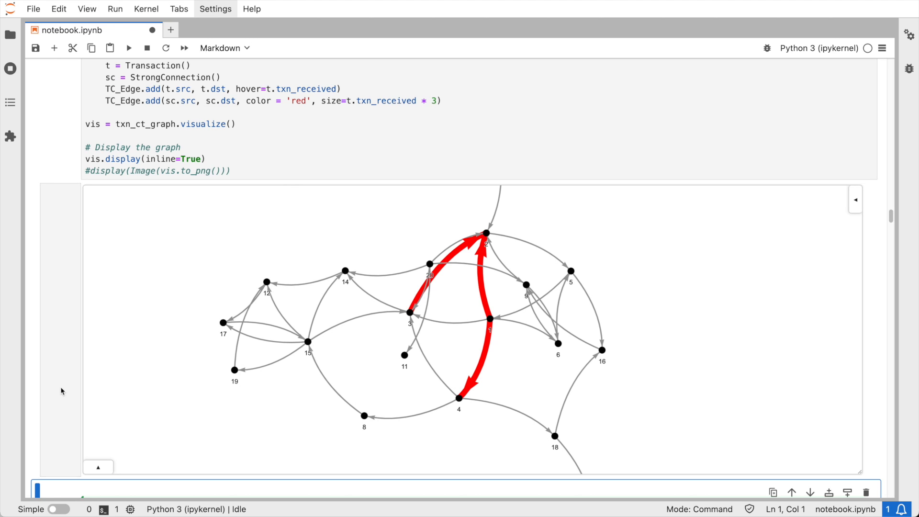
scroll("down", 3)
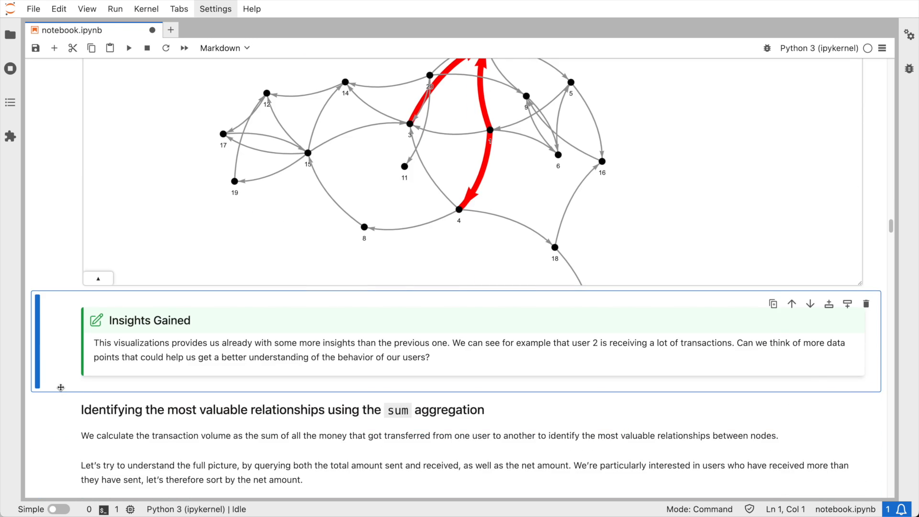
Run the sum aggregation listing total sent, total received and net amount per user, most negative first.
scroll("down", 3)
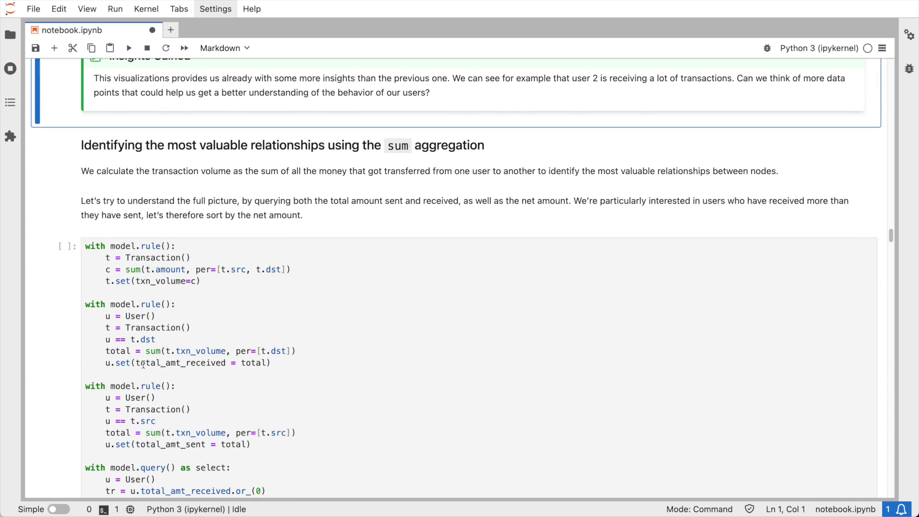
scroll("down", 3)
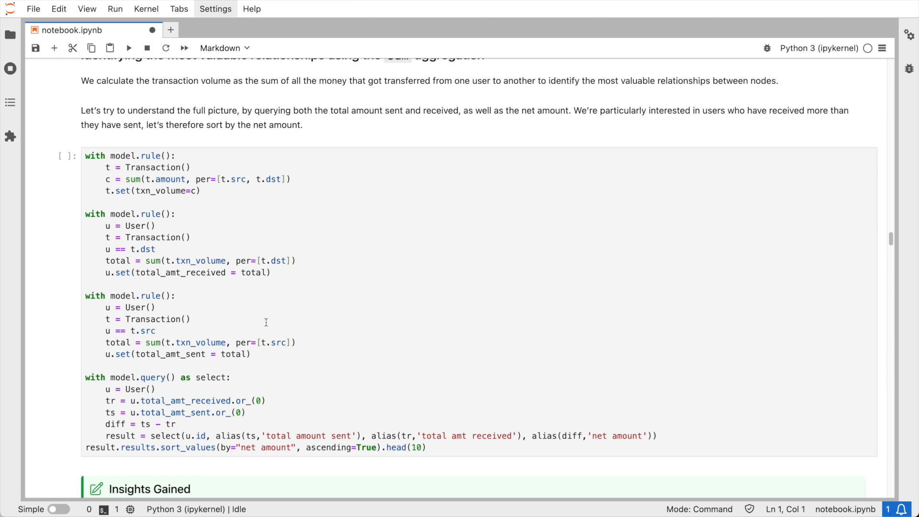
left_click(128, 48)
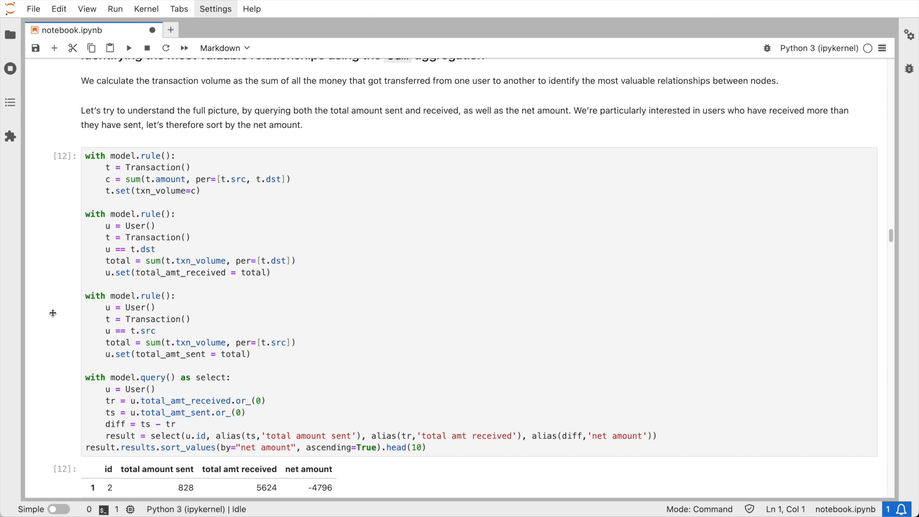
scroll("down", 3)
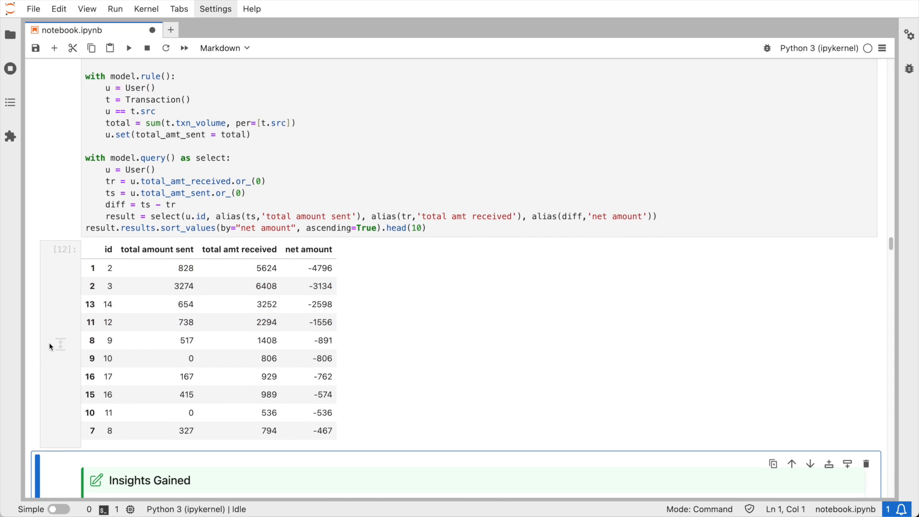
scroll("down", 3)
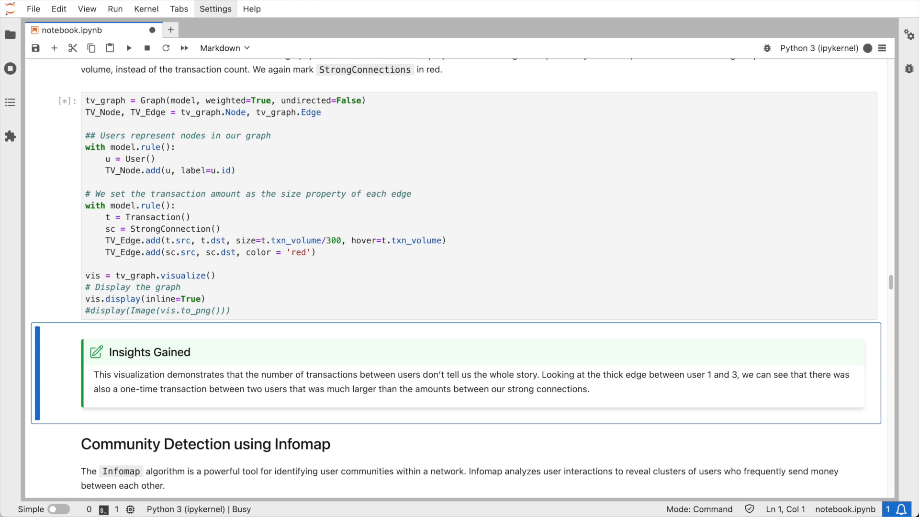
Render tv_graph with edge thickness by transaction volume, reading hover values like 4202.
left_click(128, 48)
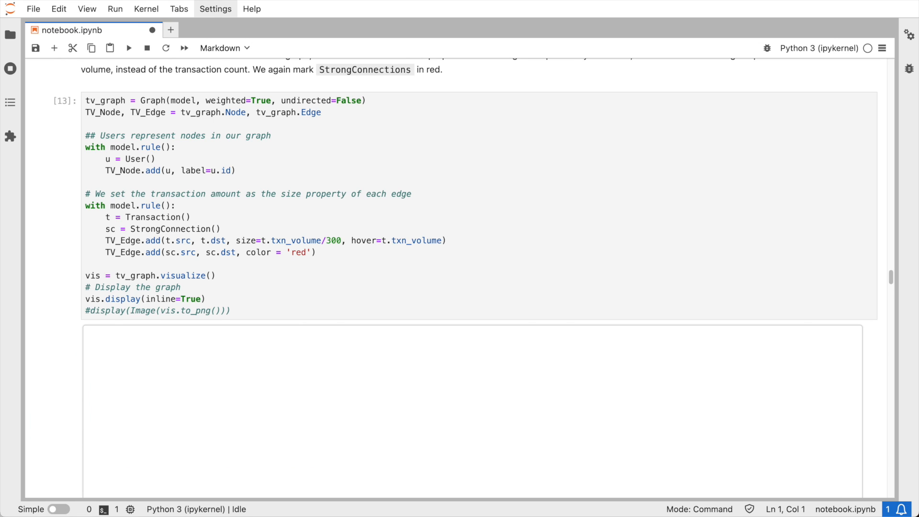
left_click(129, 48)
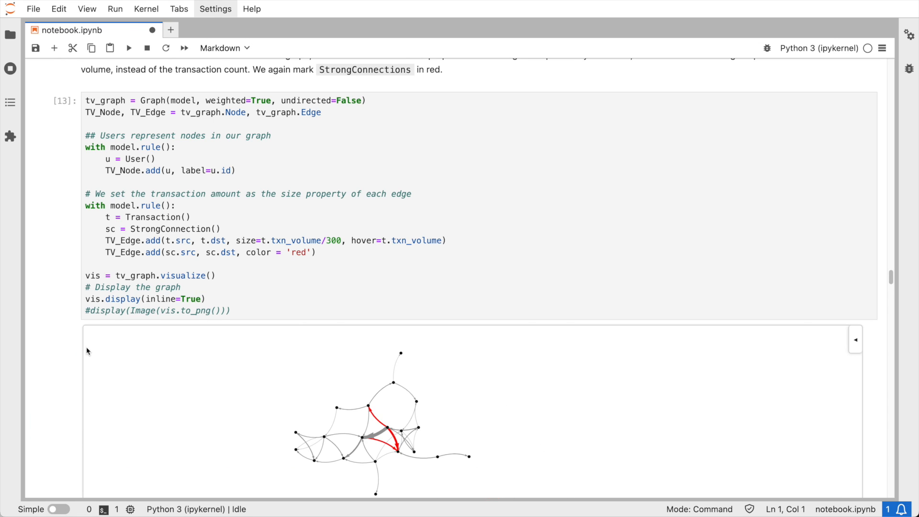
scroll("down", 3)
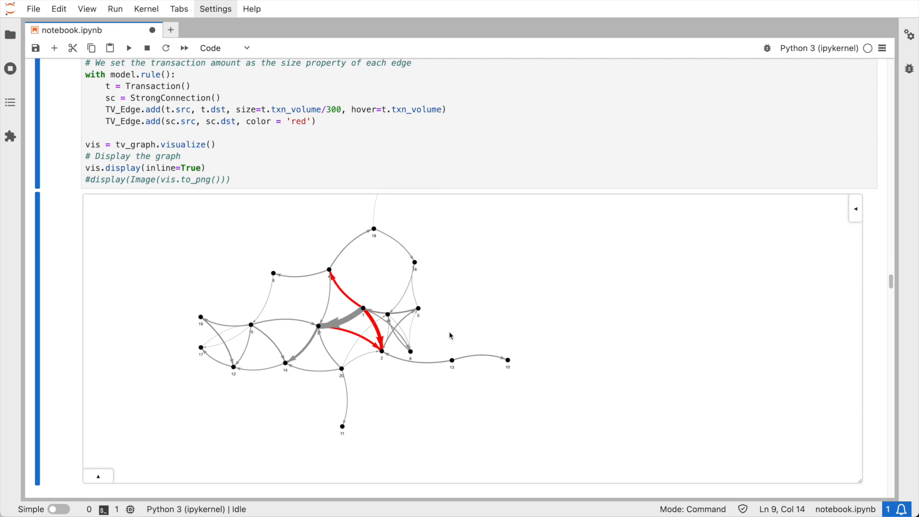
mouse_move(302, 302)
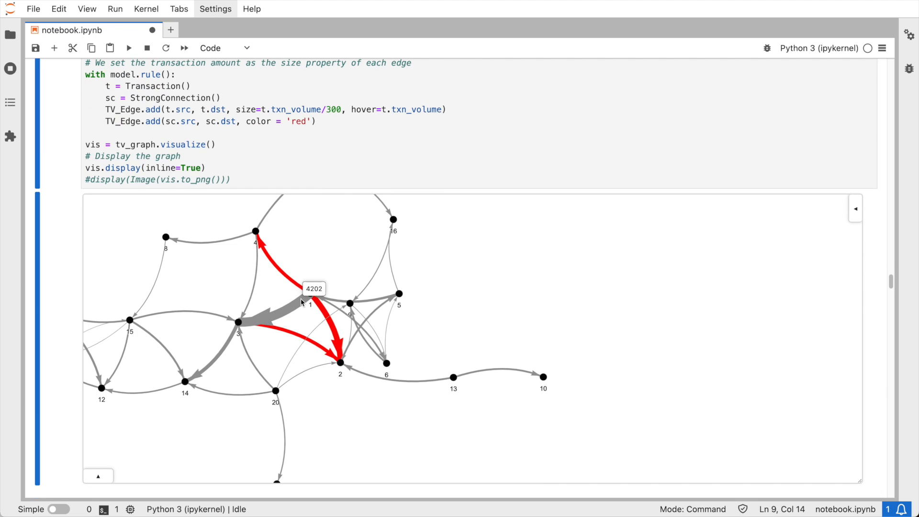
mouse_move(202, 382)
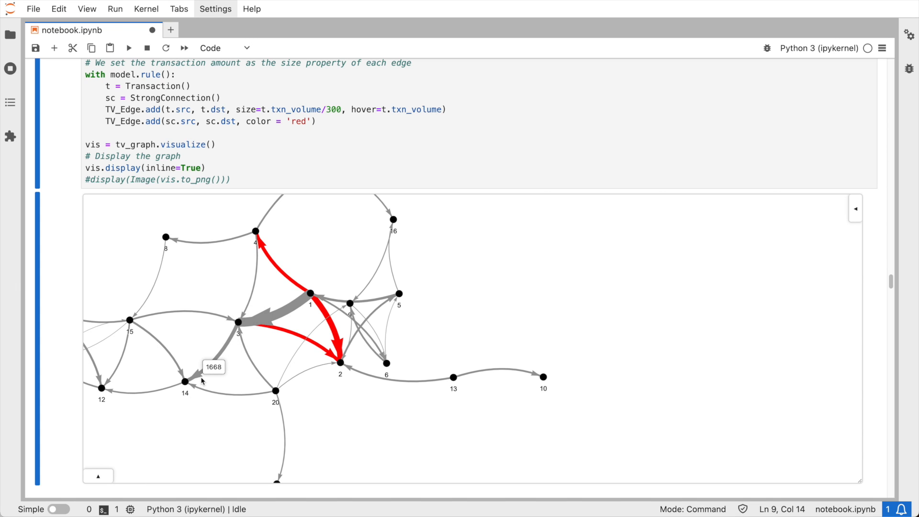
mouse_move(57, 361)
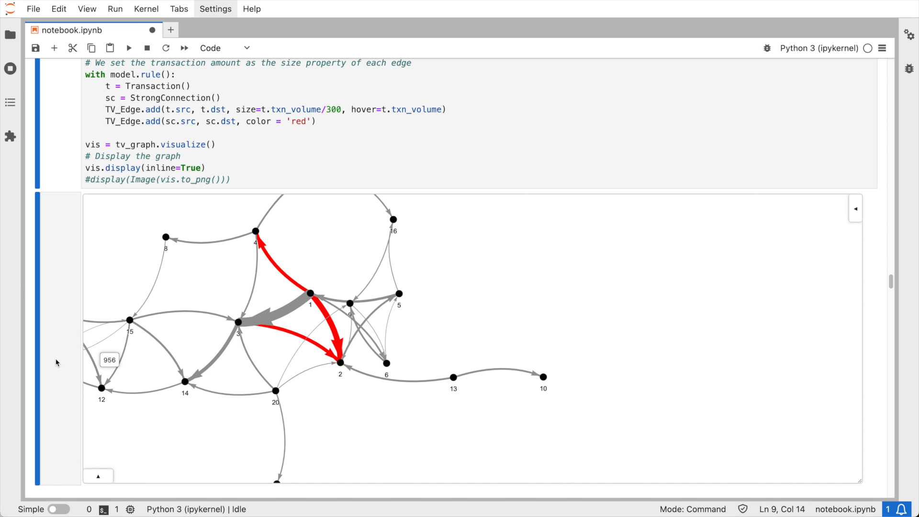
mouse_move(293, 306)
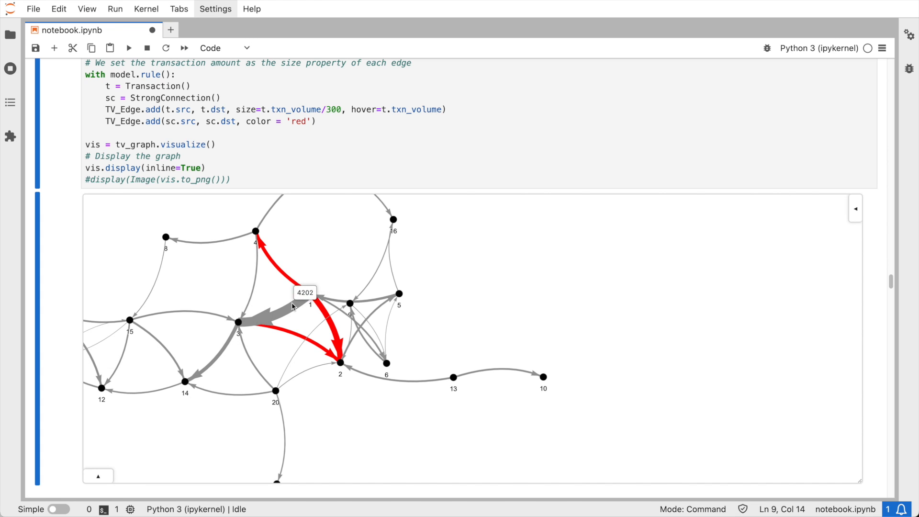
mouse_move(332, 324)
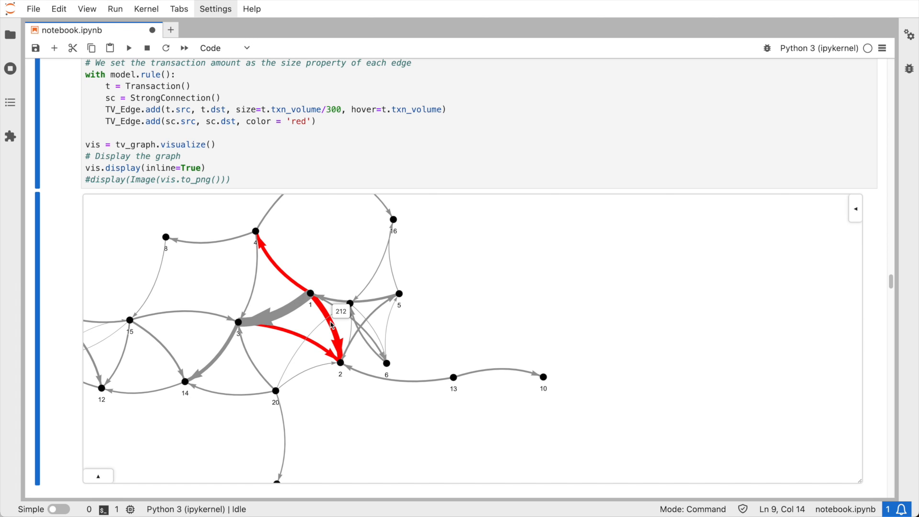
mouse_move(284, 280)
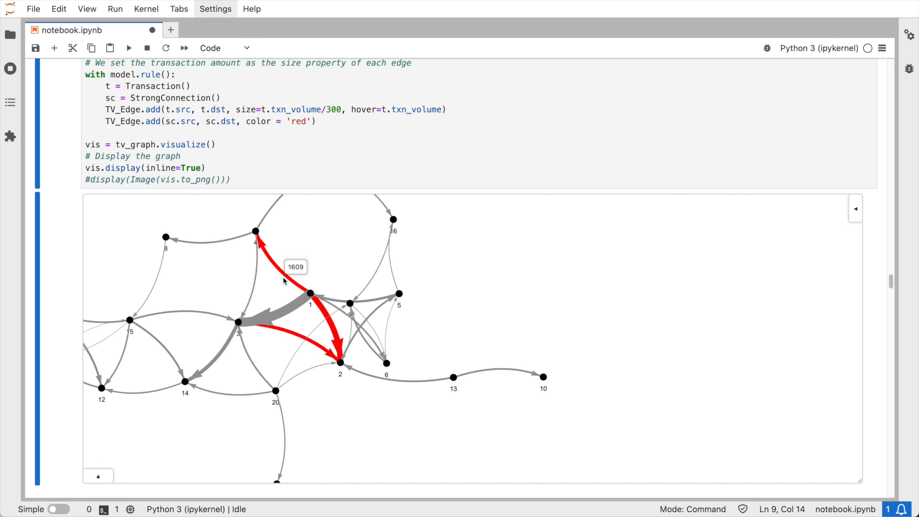
mouse_move(63, 296)
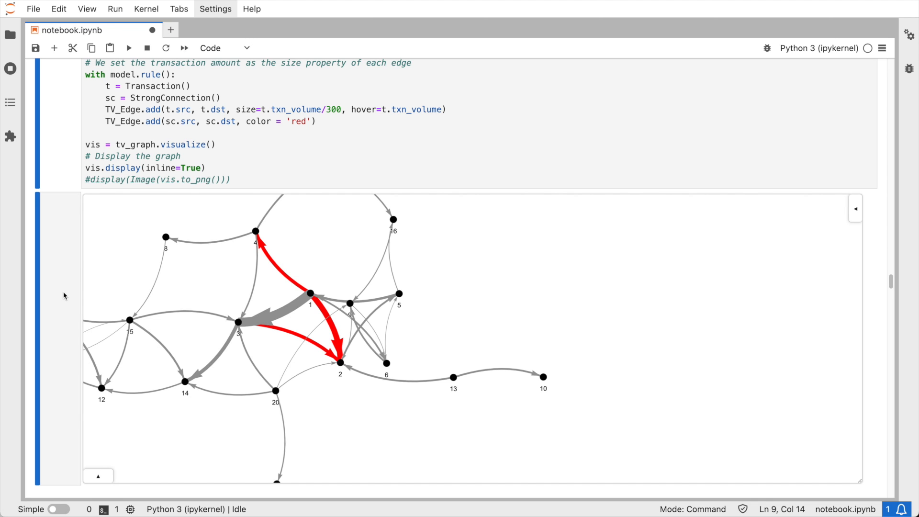
Run Infomap community detection yielding communities of 14 and 6 users and the community-coloured graph.
scroll("up", 3)
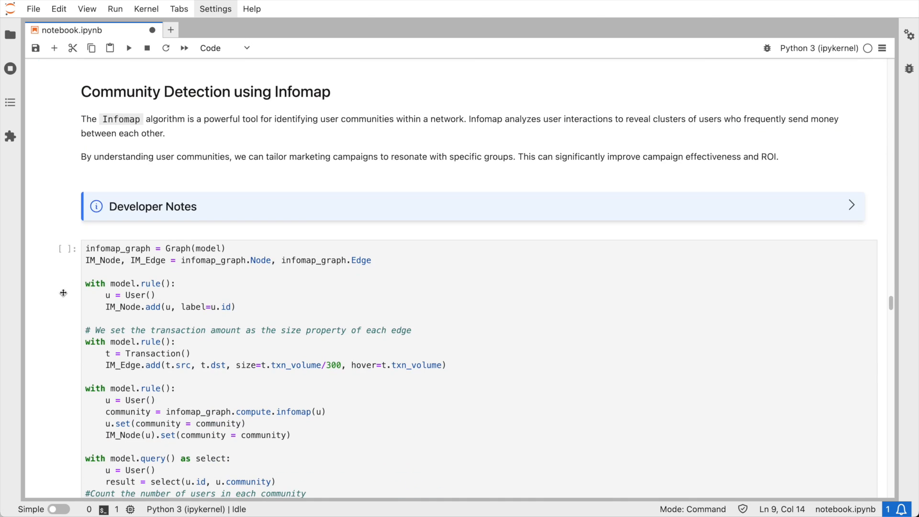
left_click(128, 48)
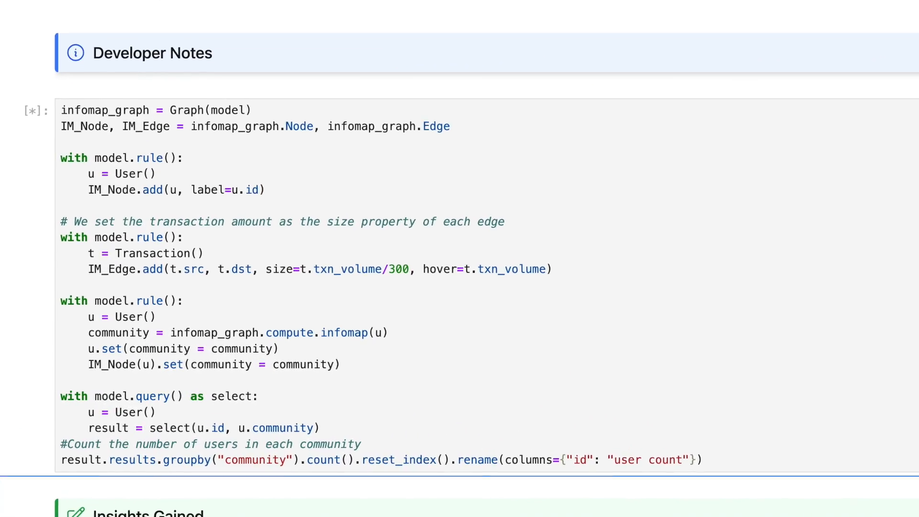
scroll("up", 3)
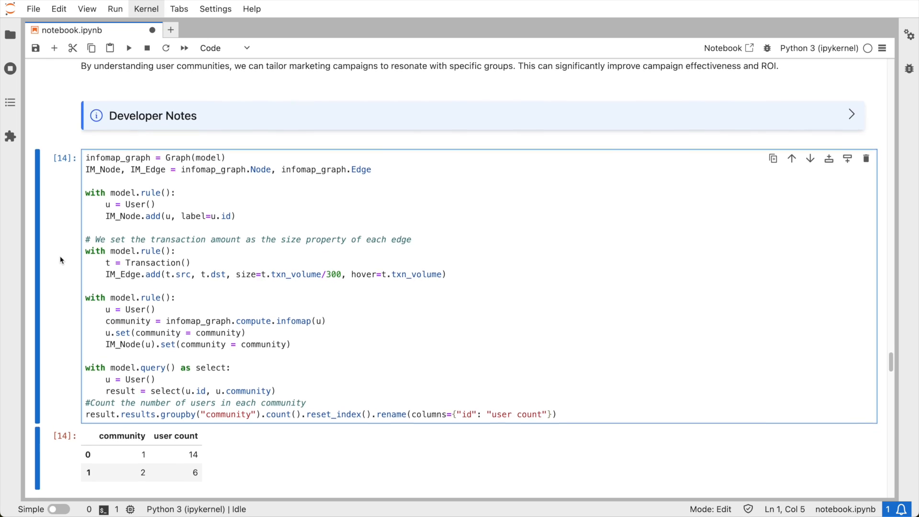
scroll("down", 3)
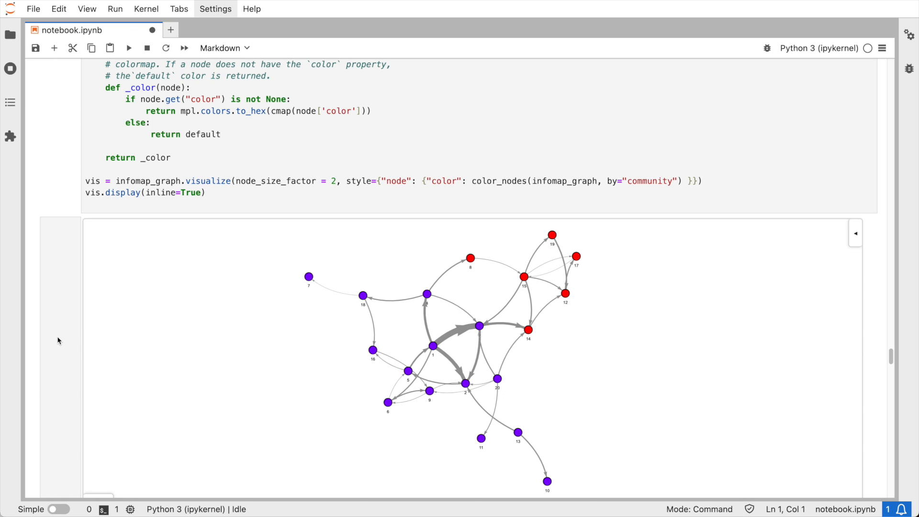
Execute eigenvector centrality on the transaction-volume weighted graph to produce the score table.
scroll("down", 3)
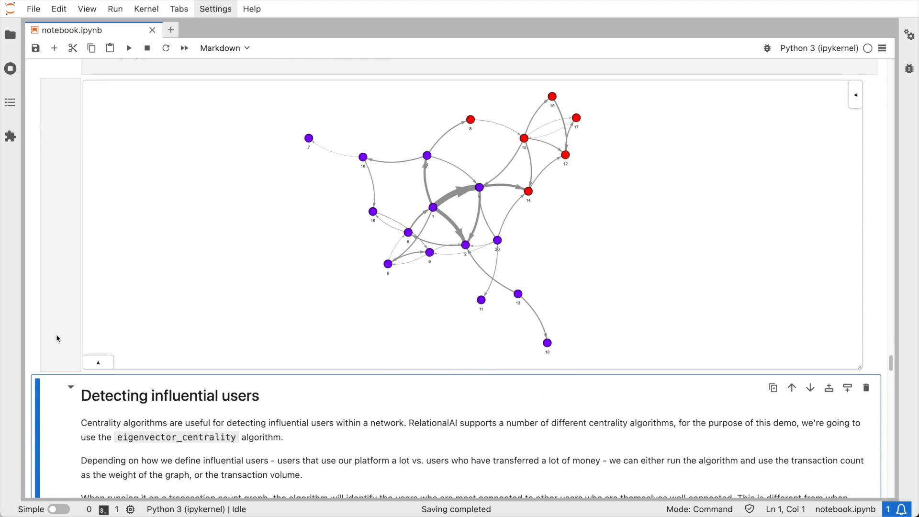
scroll("down", 3)
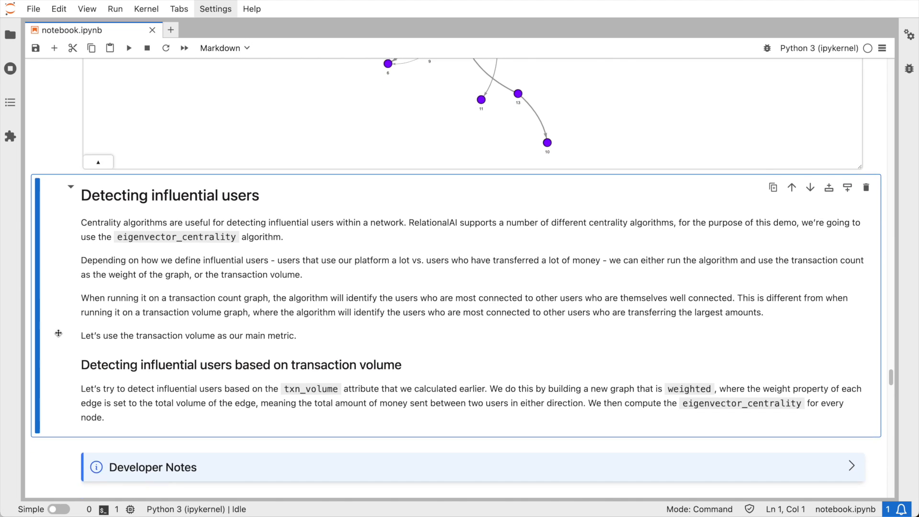
scroll("down", 3)
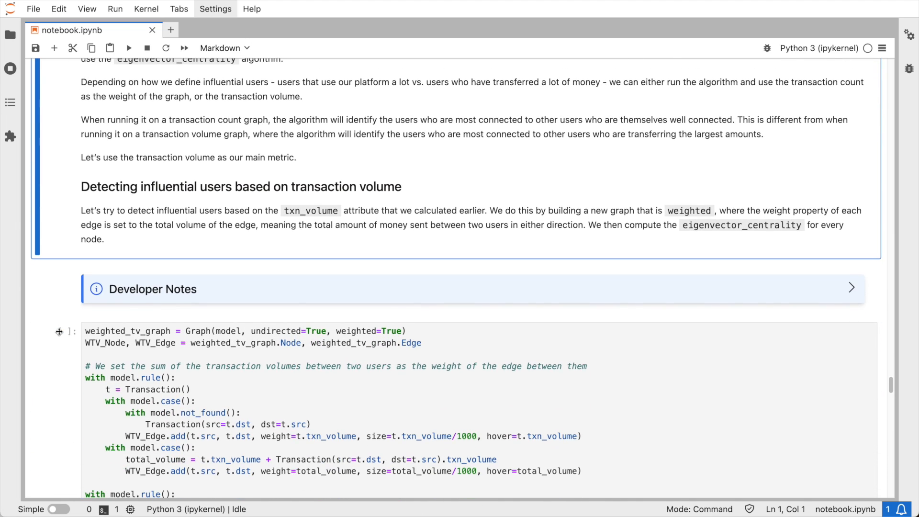
scroll("down", 3)
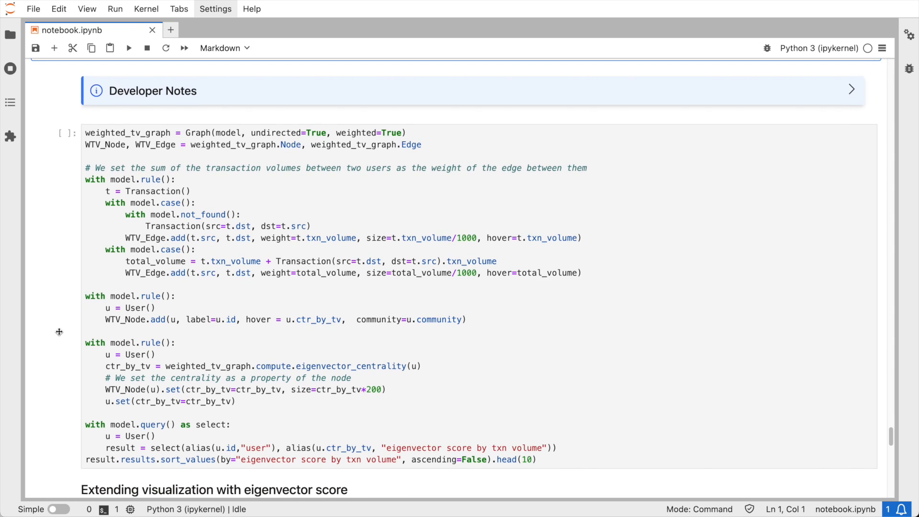
left_click(127, 48)
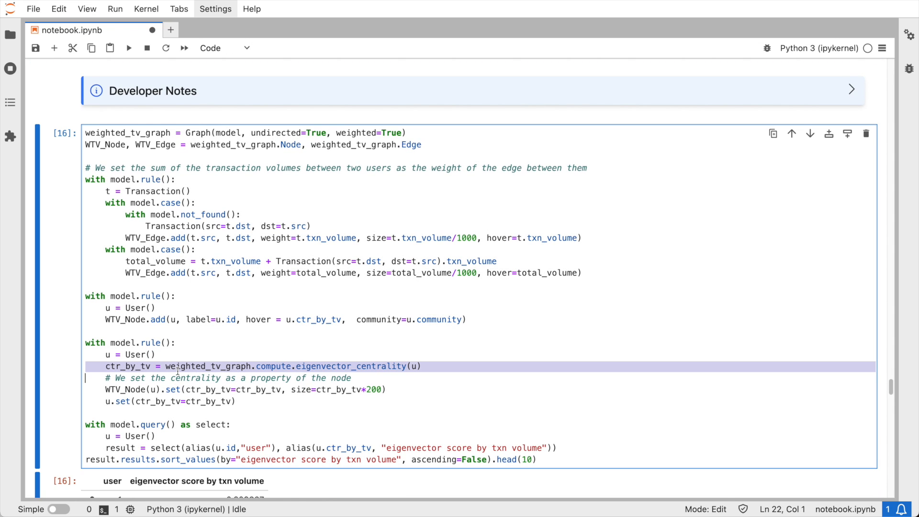
mouse_move(65, 369)
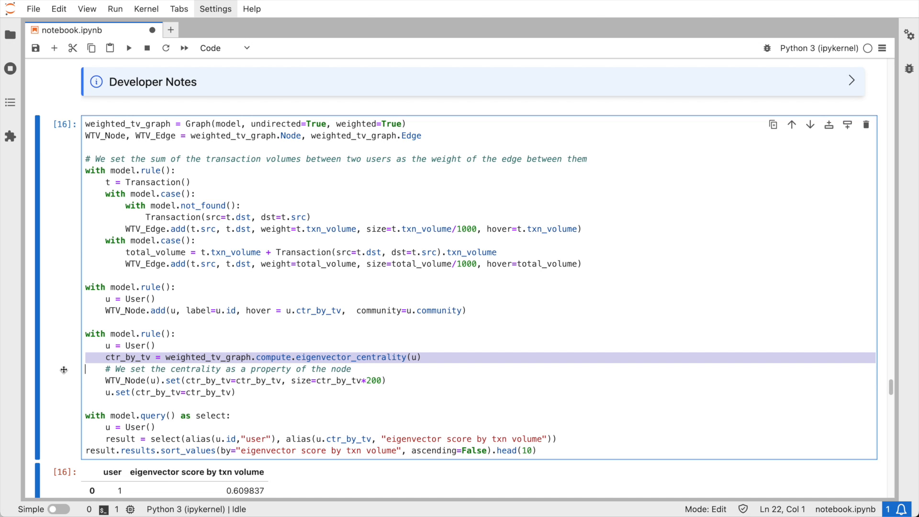
Render weighted_tv_graph with node size by eigenvector score and colour by community.
scroll("down", 3)
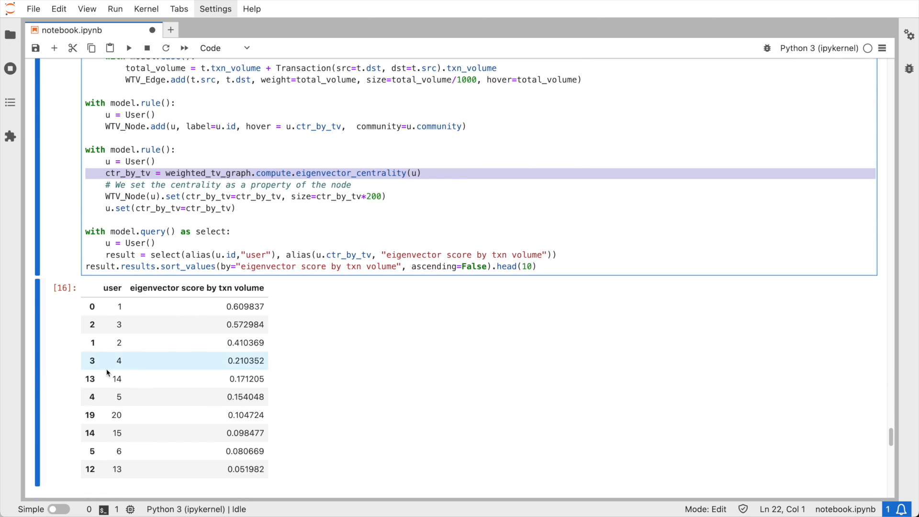
scroll("down", 3)
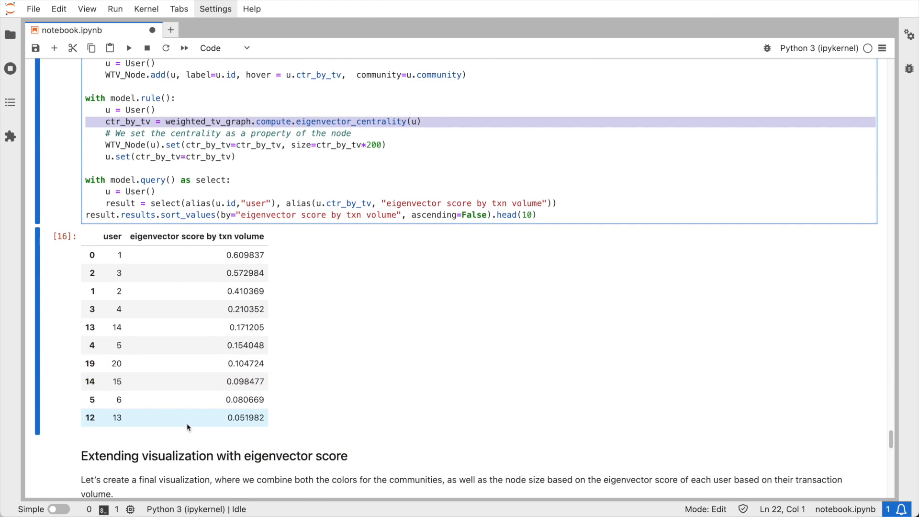
scroll("down", 3)
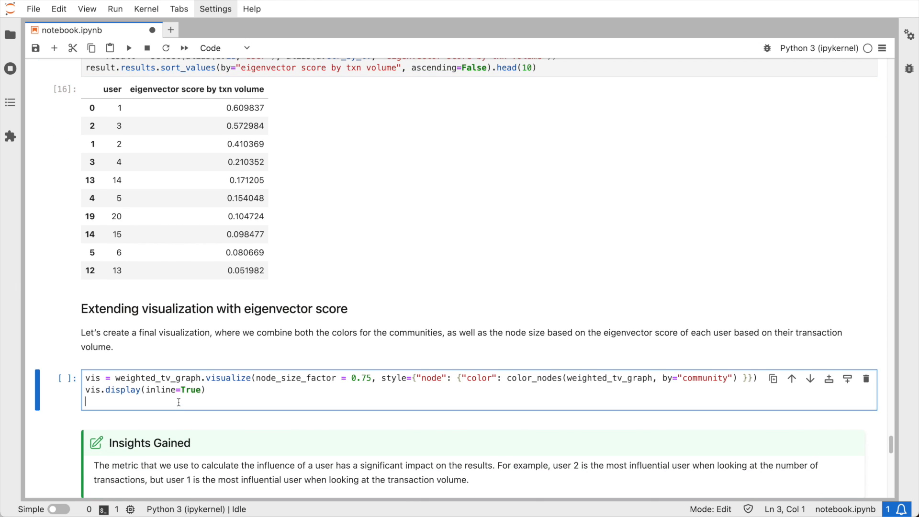
key("shift+enter")
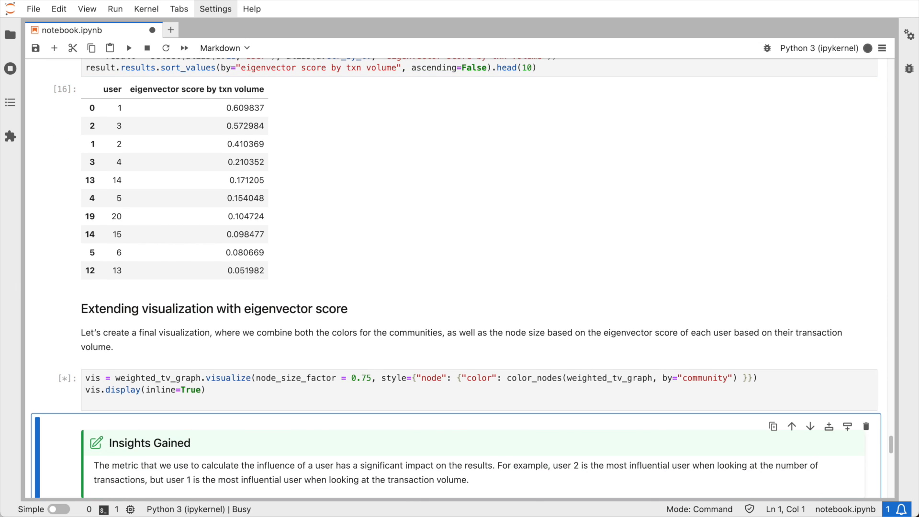
left_click(128, 48)
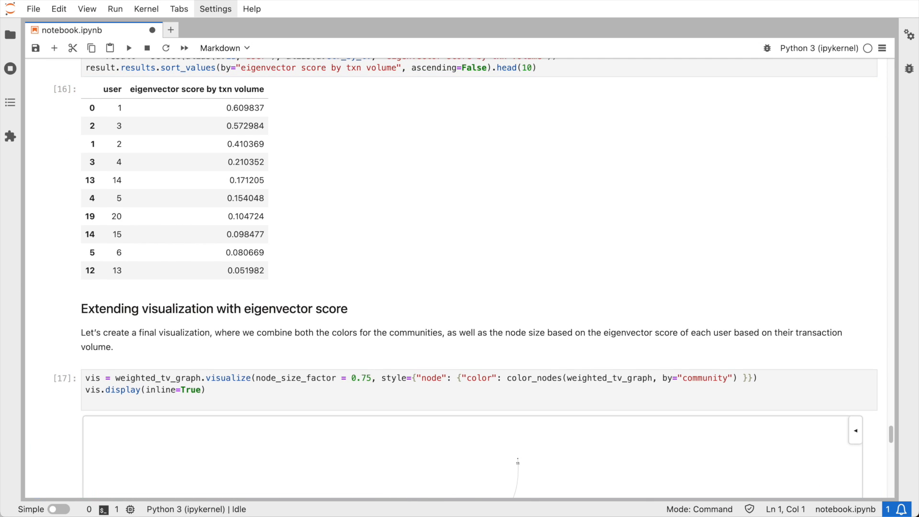
scroll("down", 3)
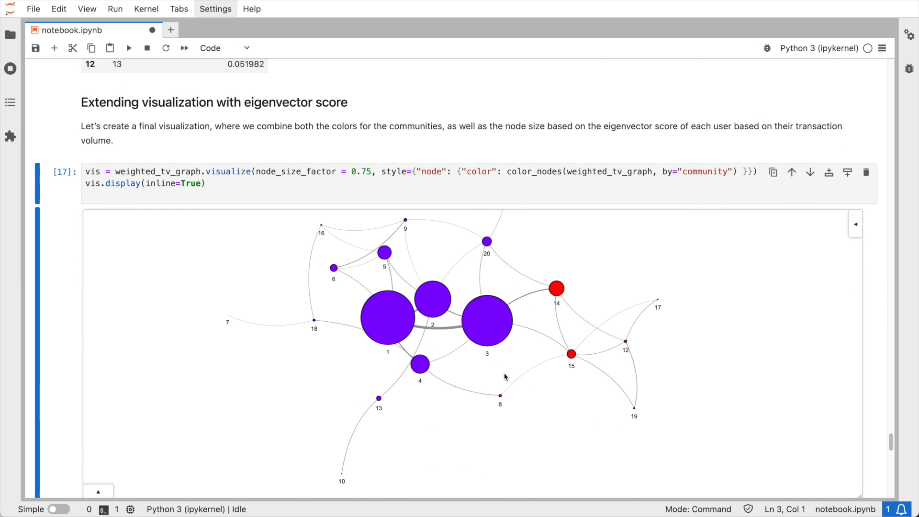
mouse_move(348, 353)
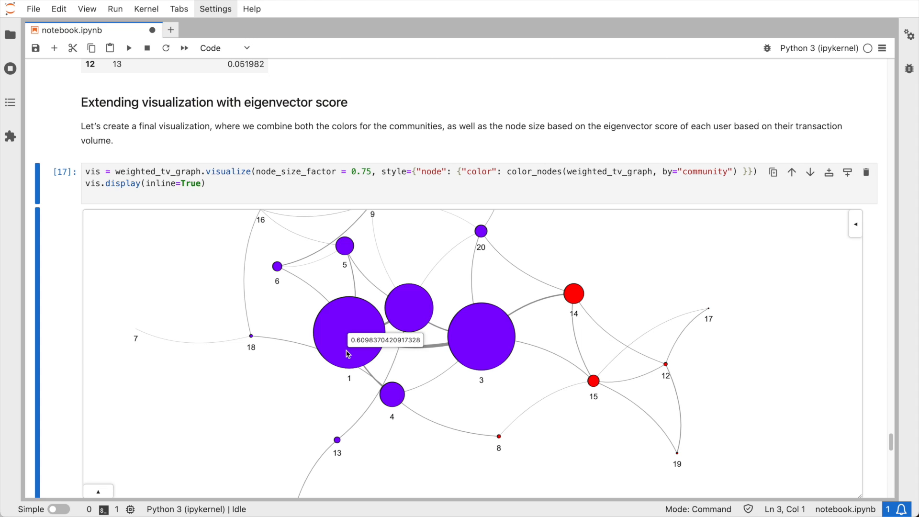
mouse_move(418, 322)
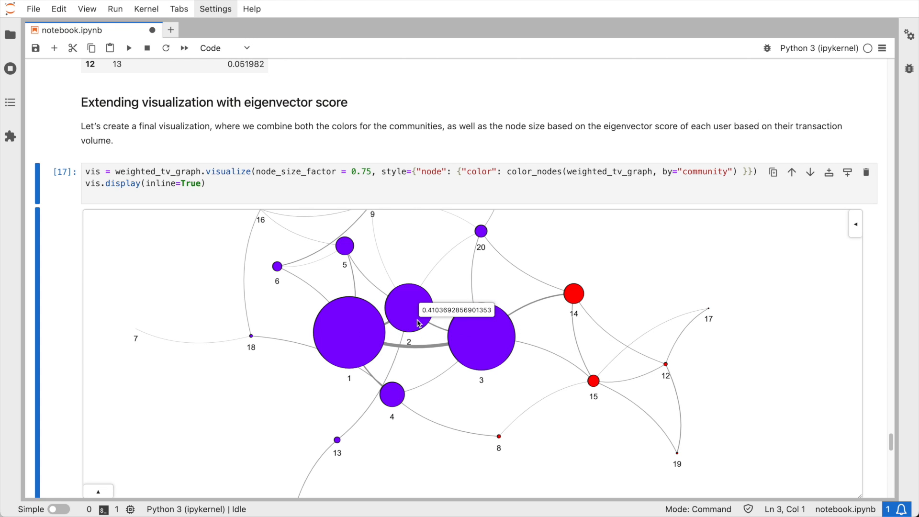
mouse_move(573, 295)
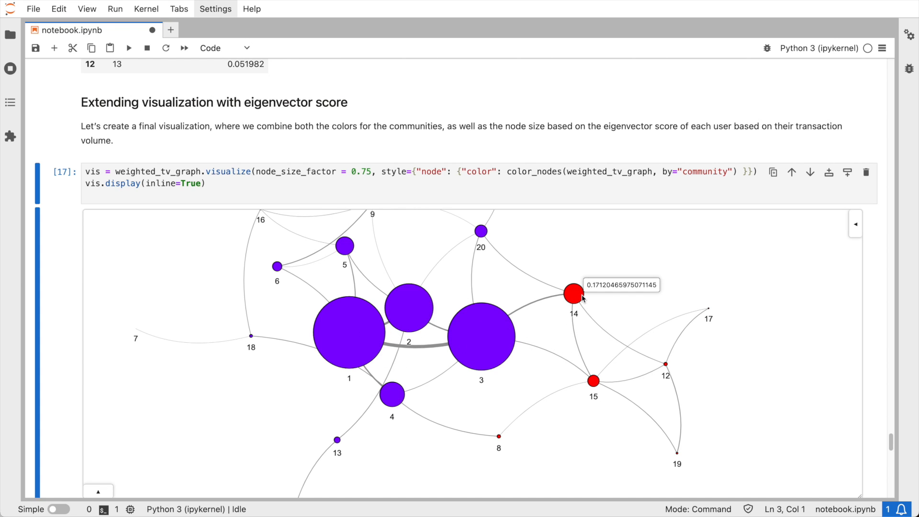
mouse_move(56, 334)
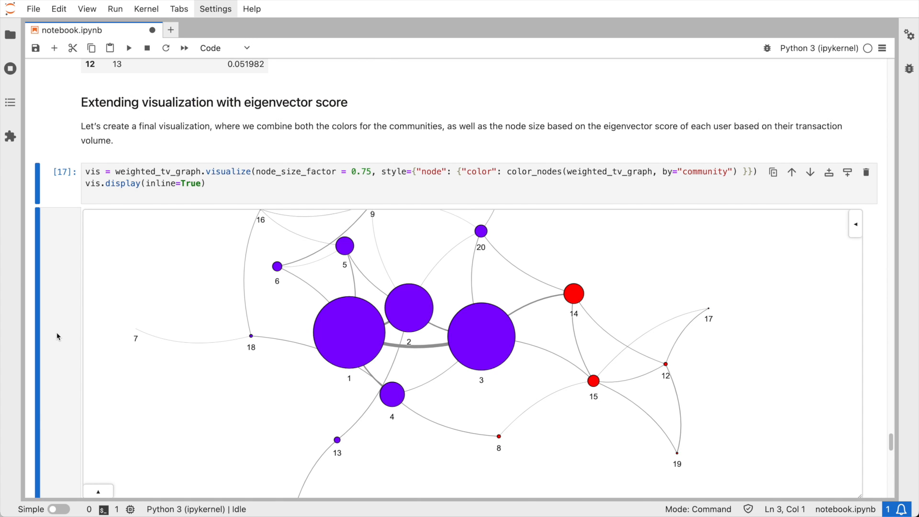
Scroll down to the HighScoringUser cell showing the top user per community (users 1 and 14).
scroll("down", 3)
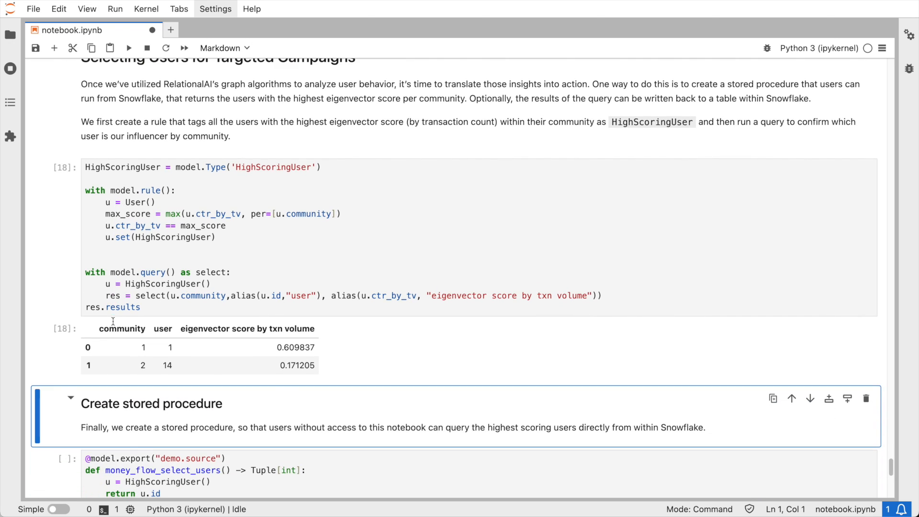
scroll("down", 3)
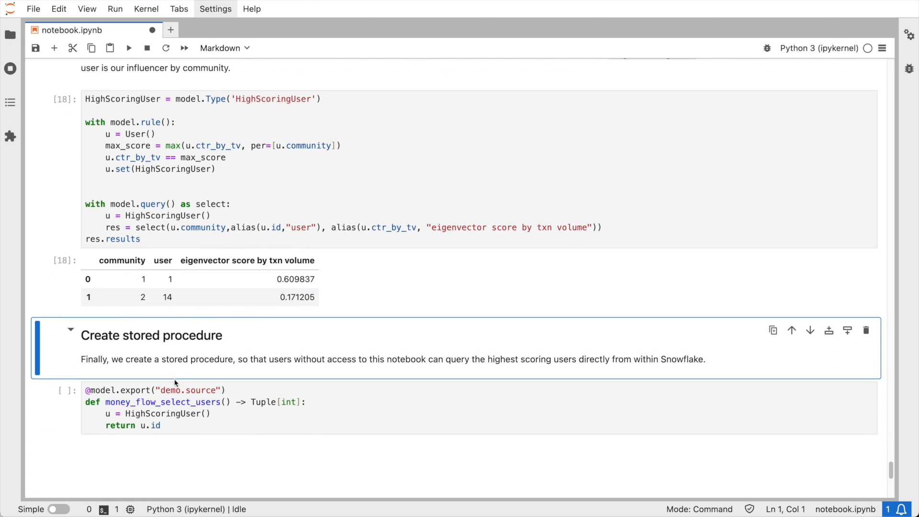